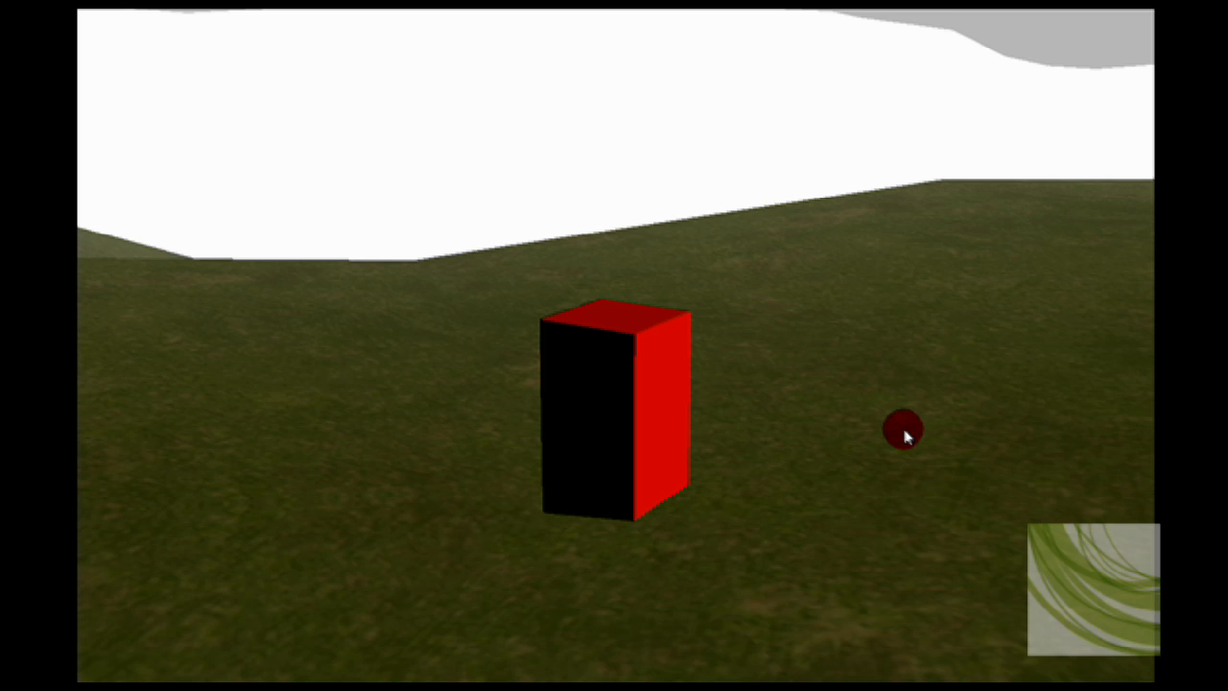
mouse_move(936, 430)
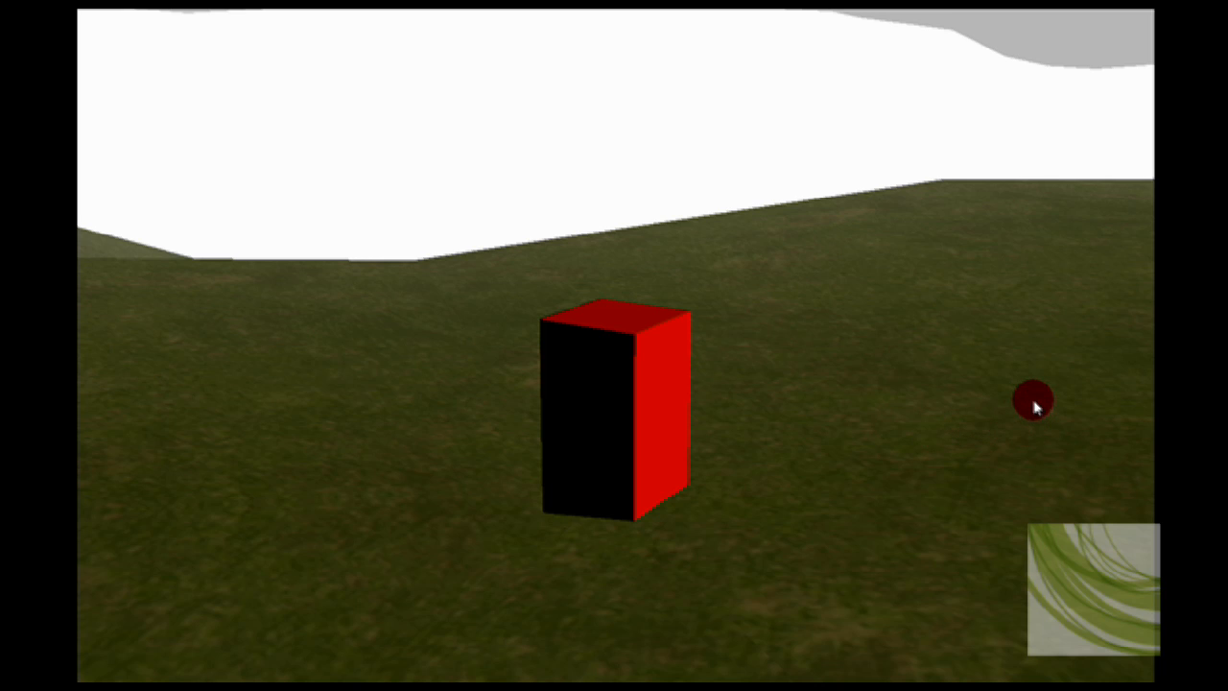
mouse_move(951, 432)
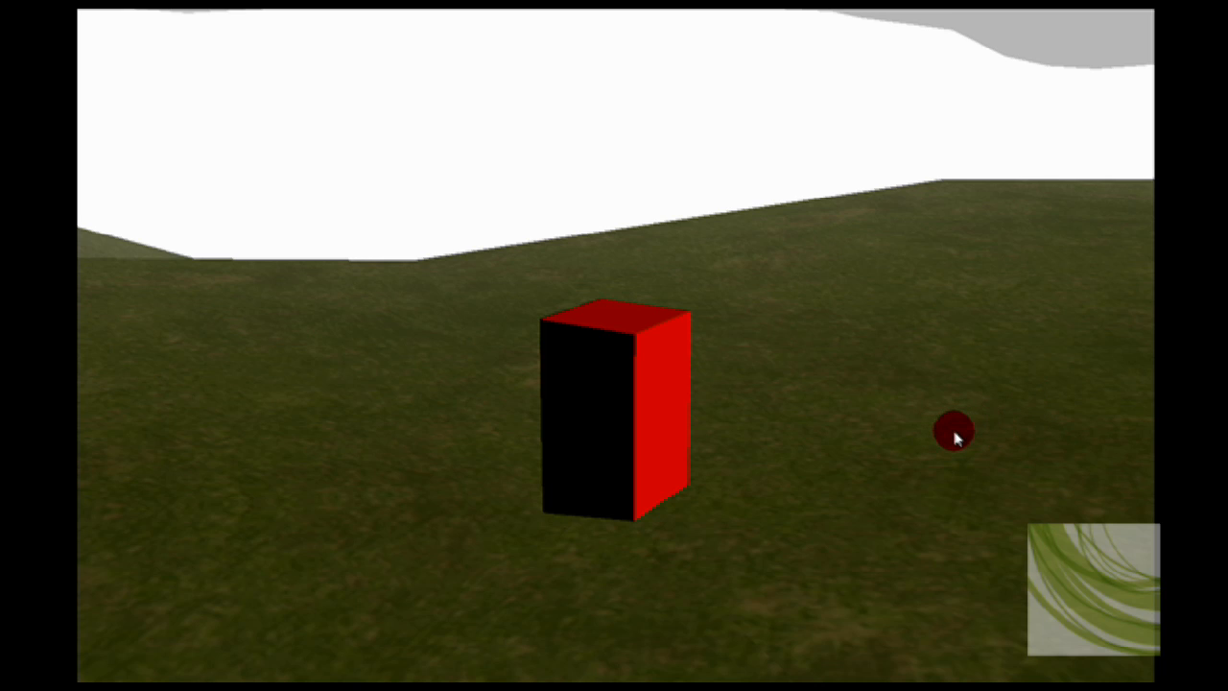
mouse_move(980, 470)
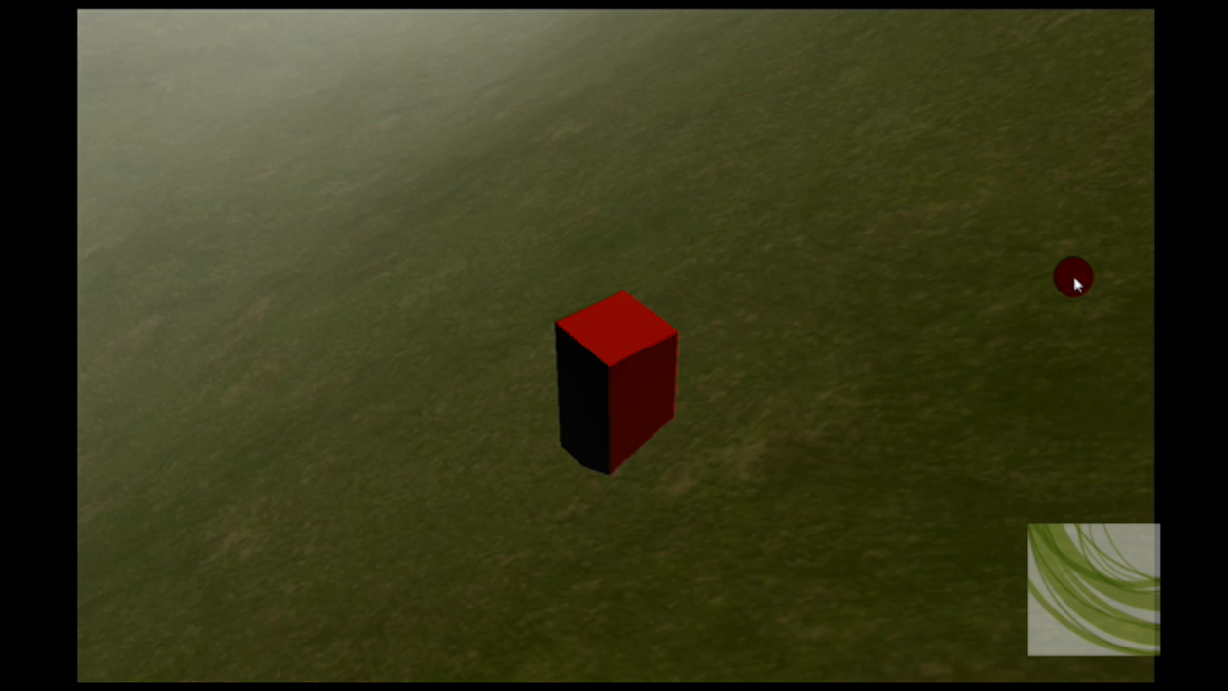
mouse_move(1000, 287)
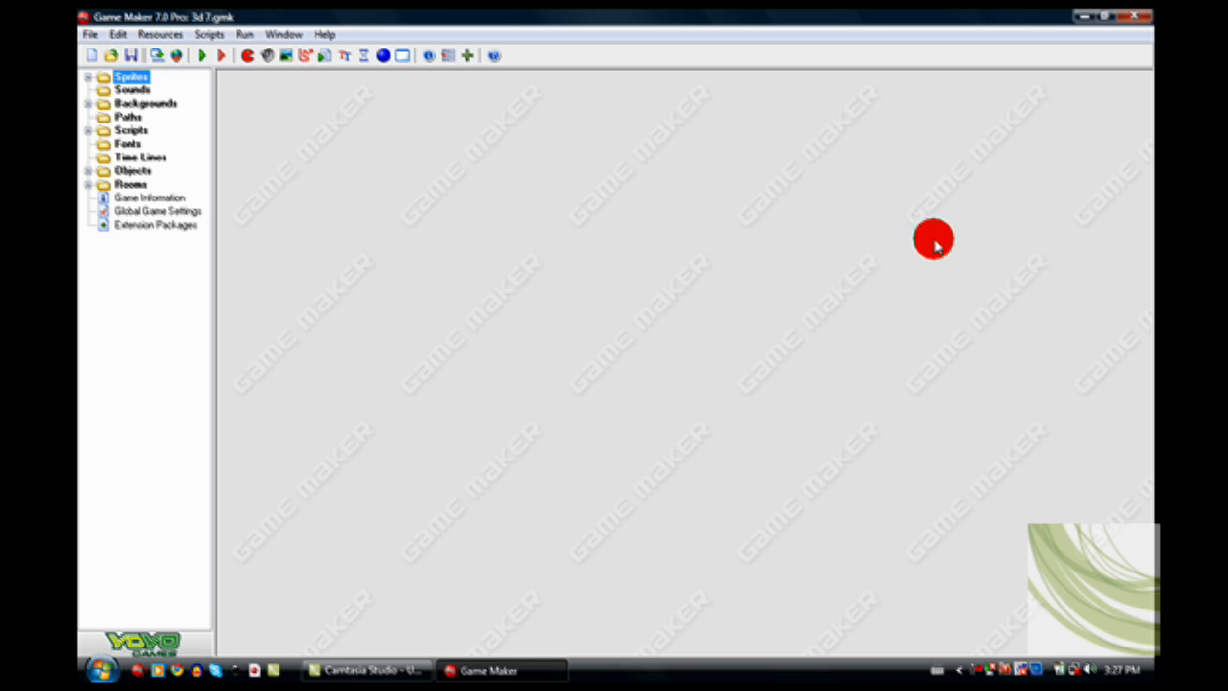
mouse_move(125, 163)
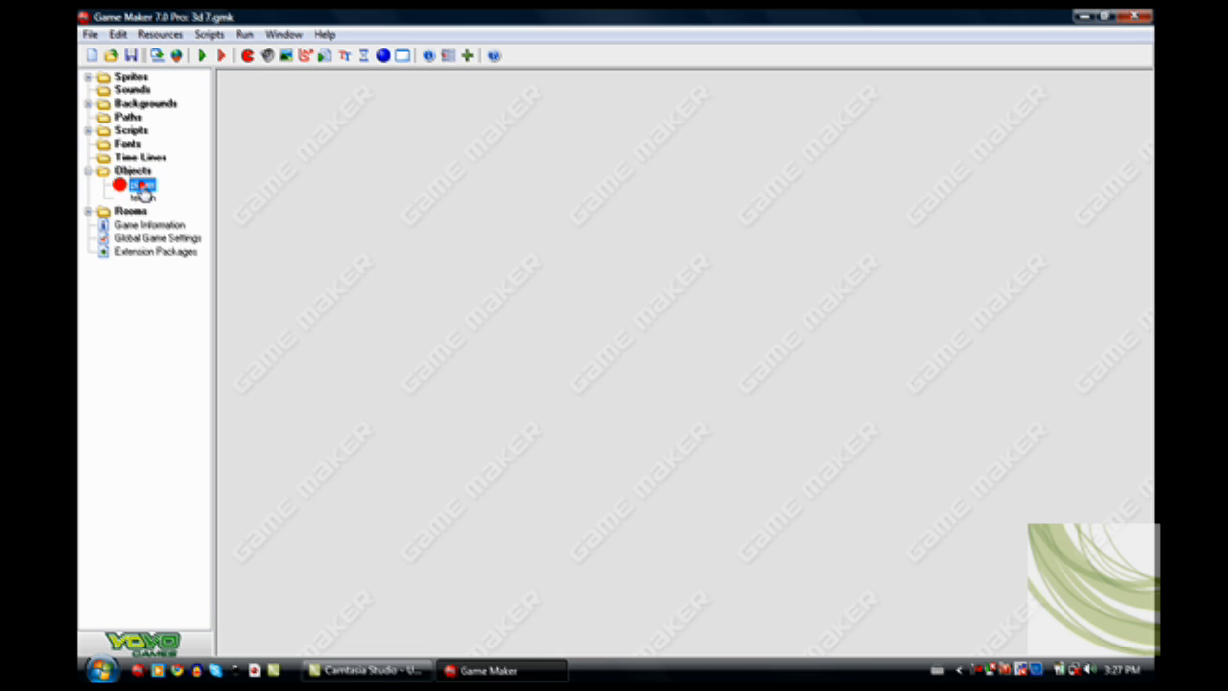
Step: Bring up the player object's properties from the Objects folder in the resource tree
double_click(142, 185)
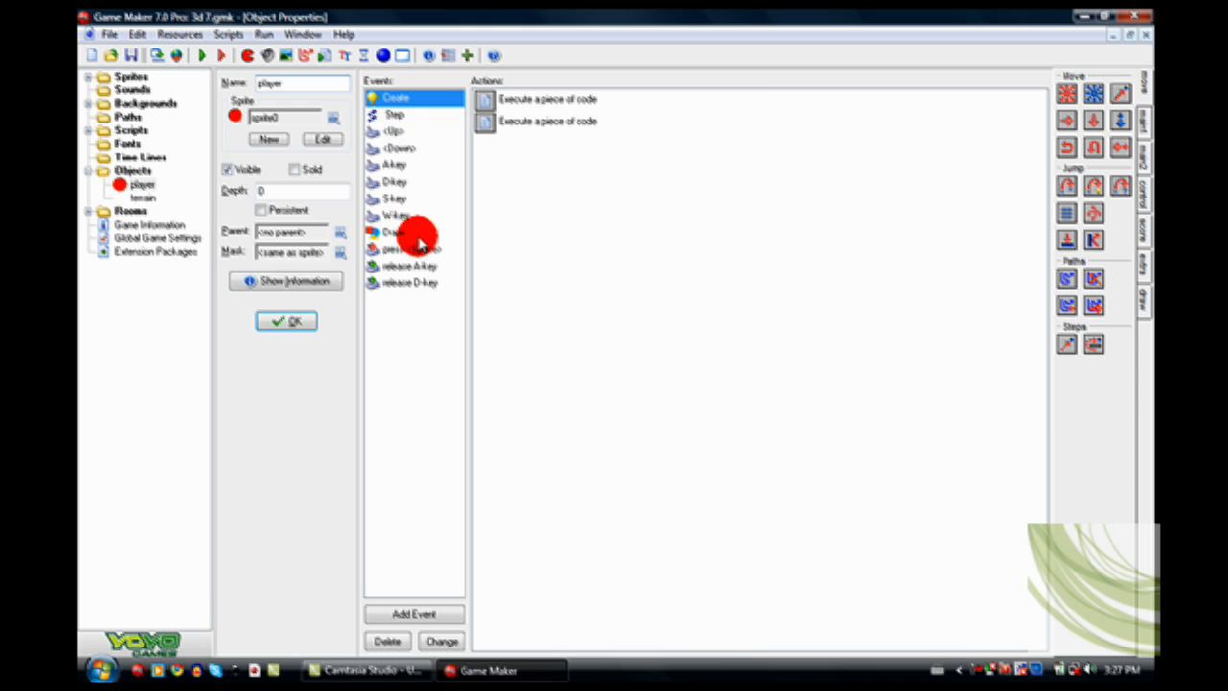
click(412, 249)
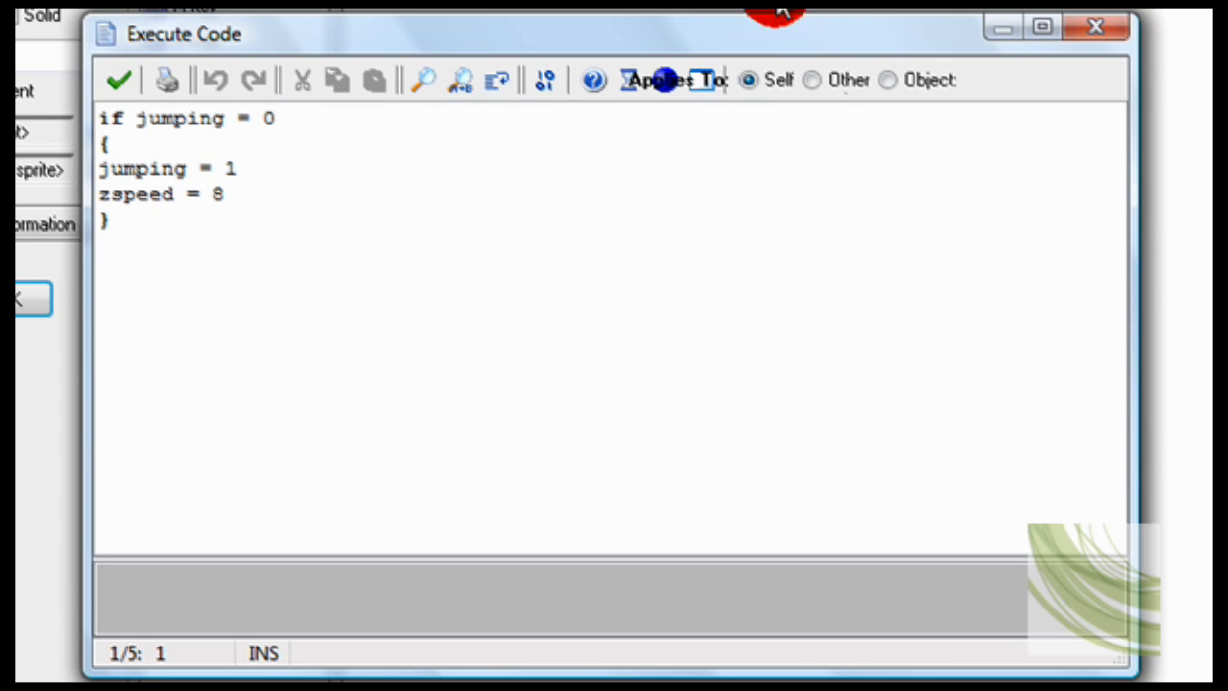
mouse_move(936, 330)
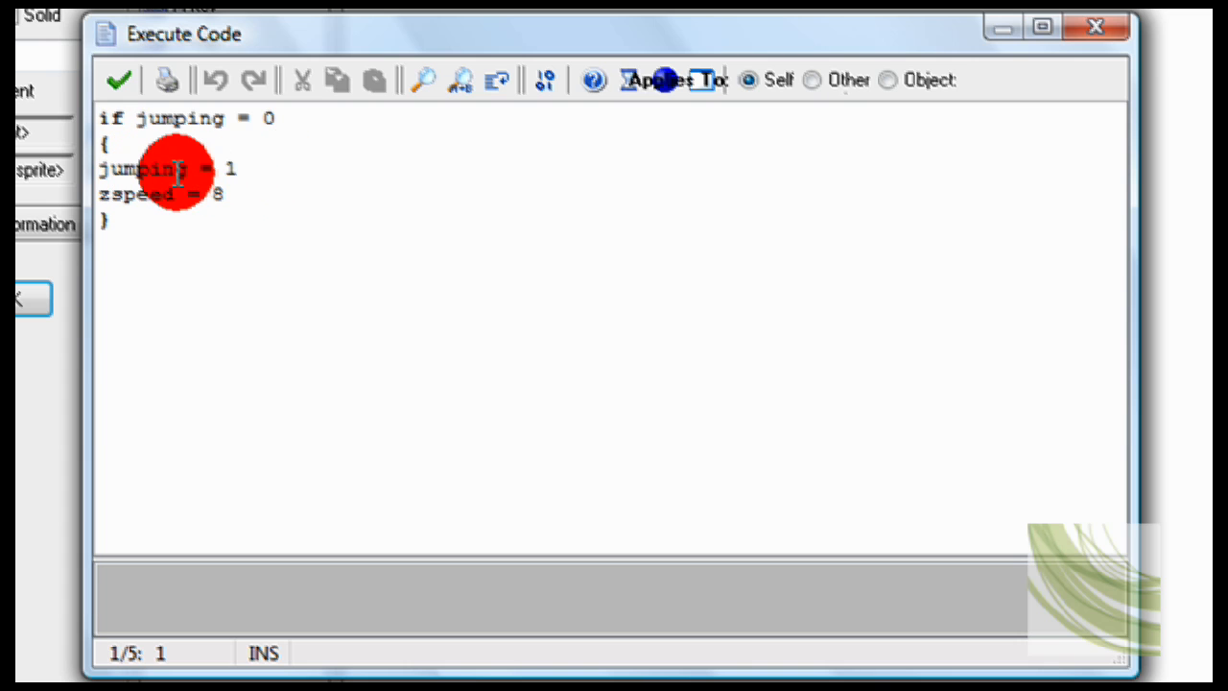
mouse_move(801, 228)
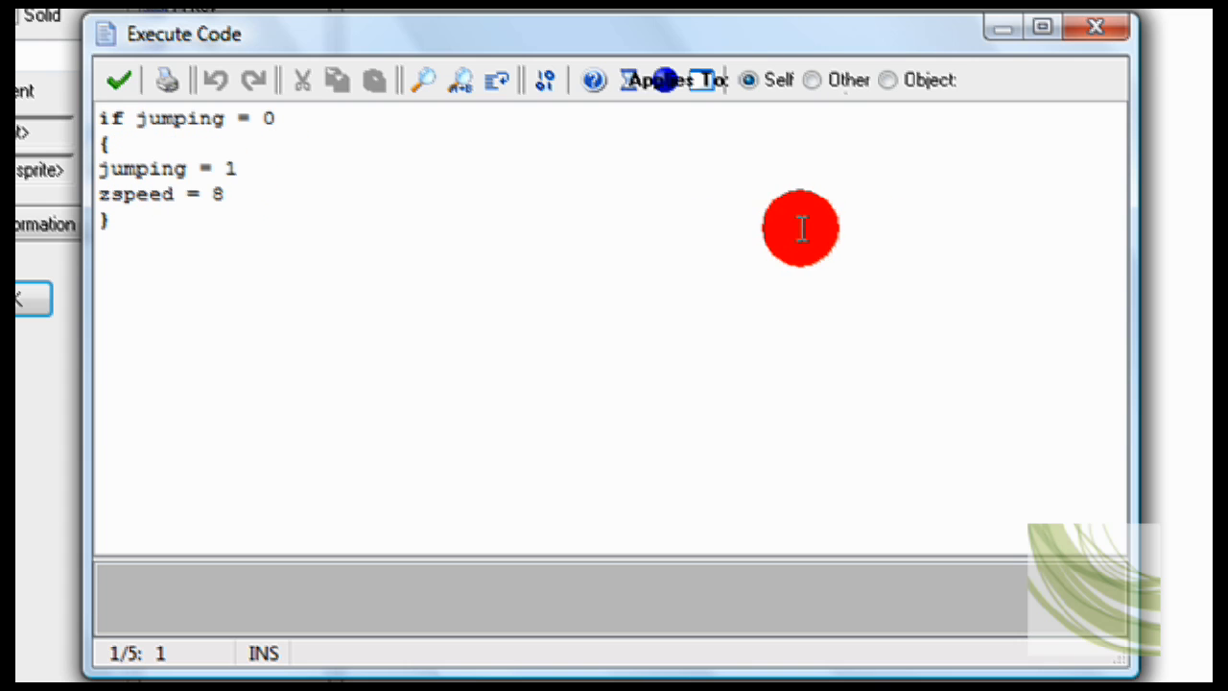
click(119, 81)
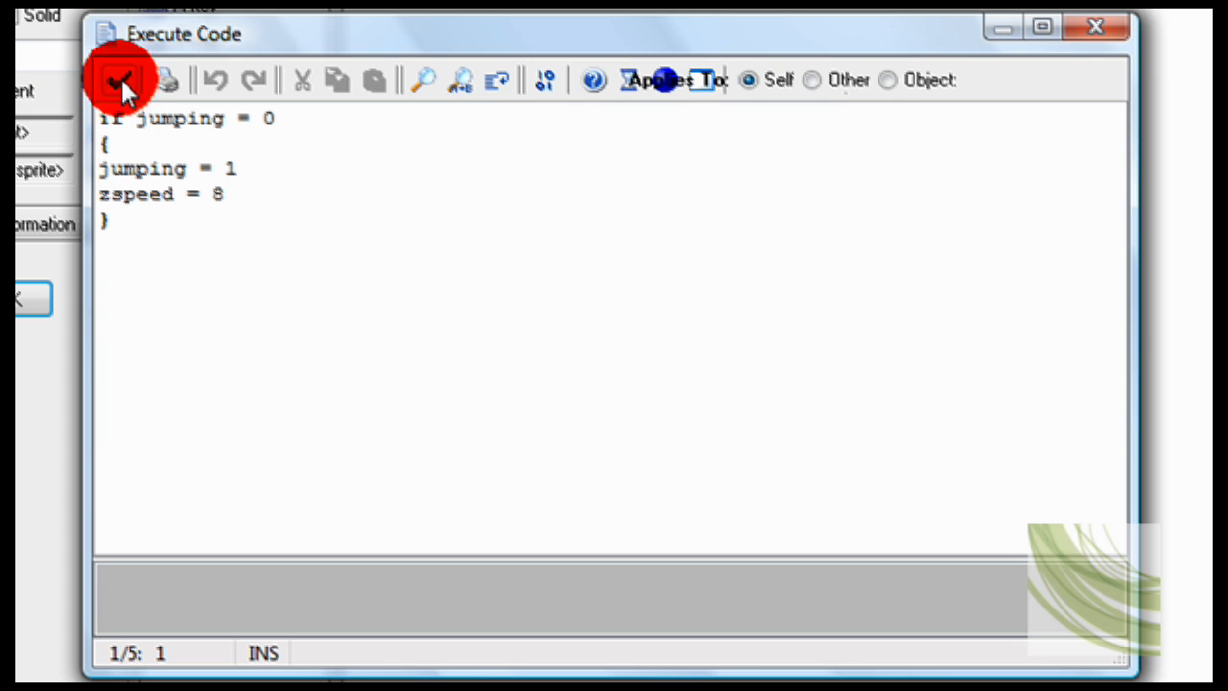
click(119, 80)
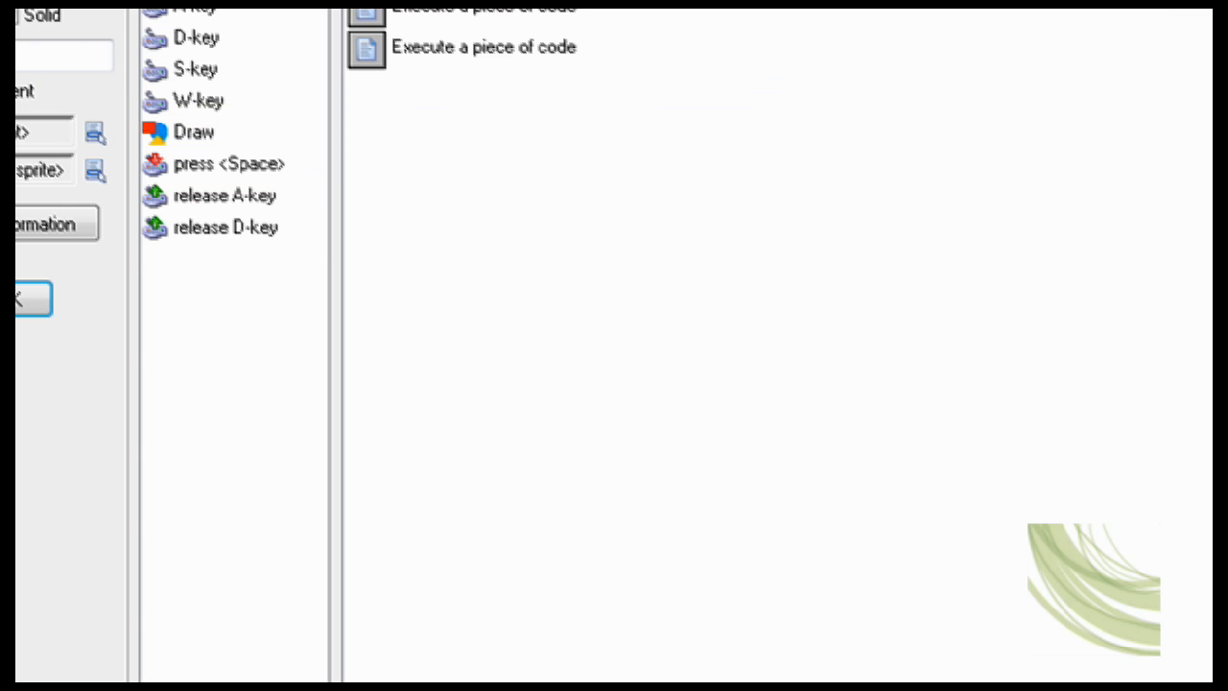
mouse_move(457, 10)
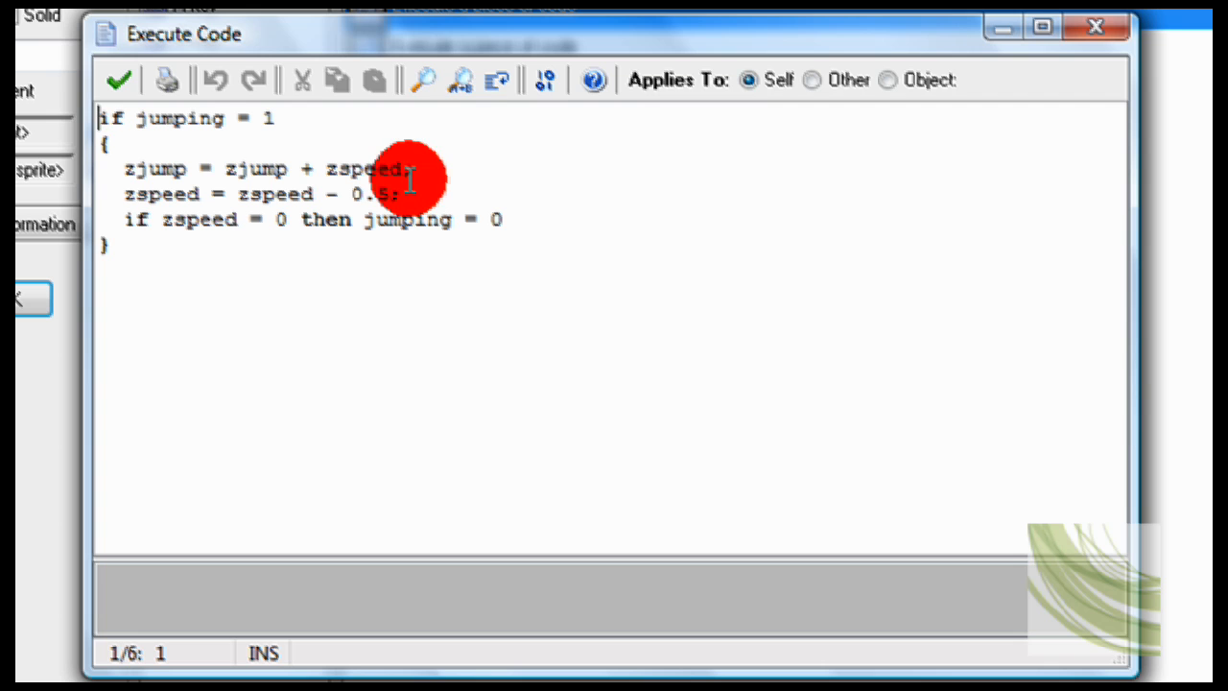
mouse_move(245, 176)
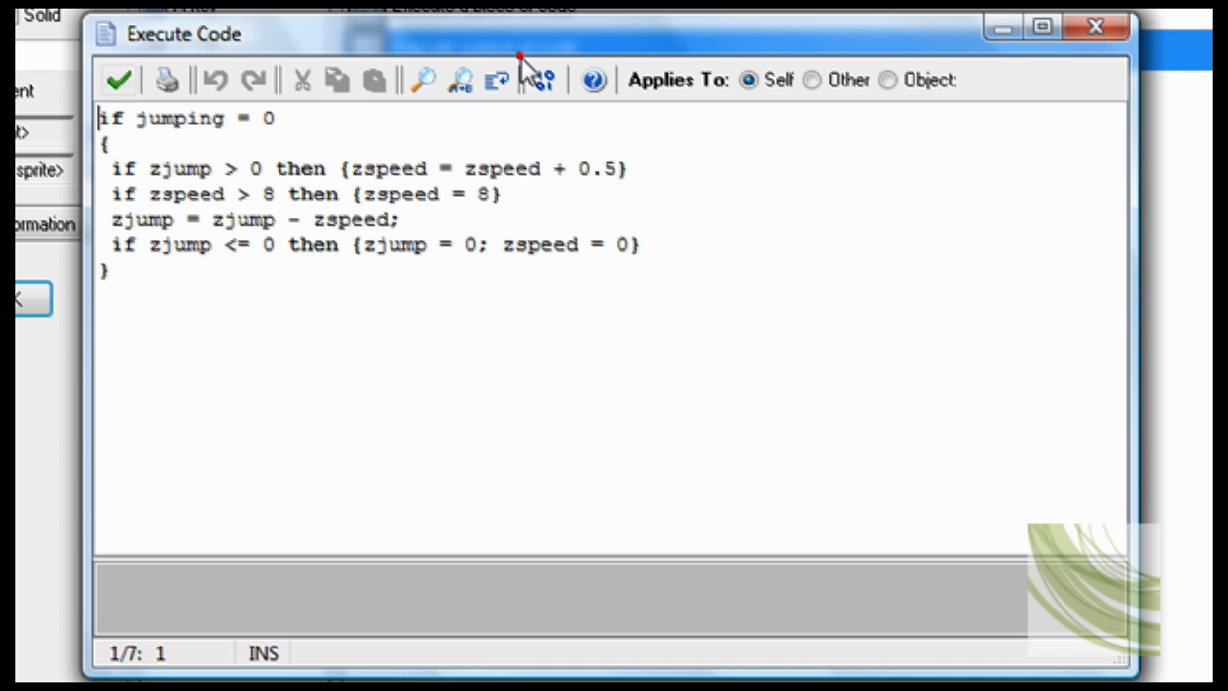
mouse_move(459, 78)
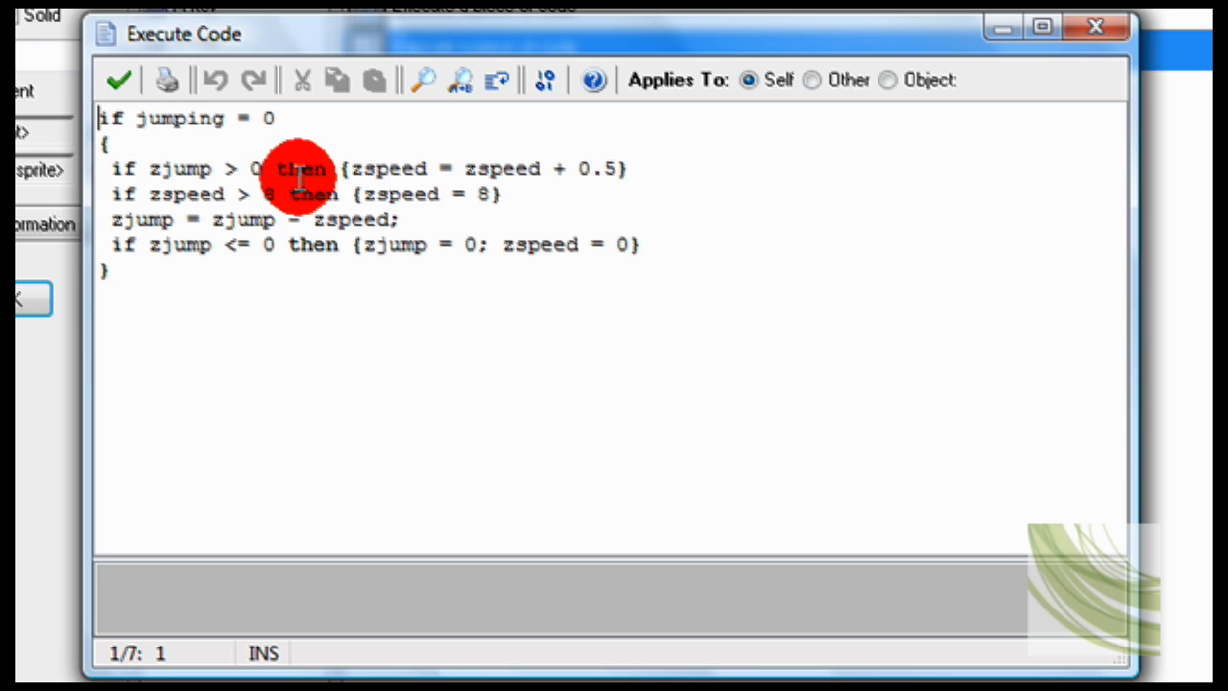
mouse_move(434, 187)
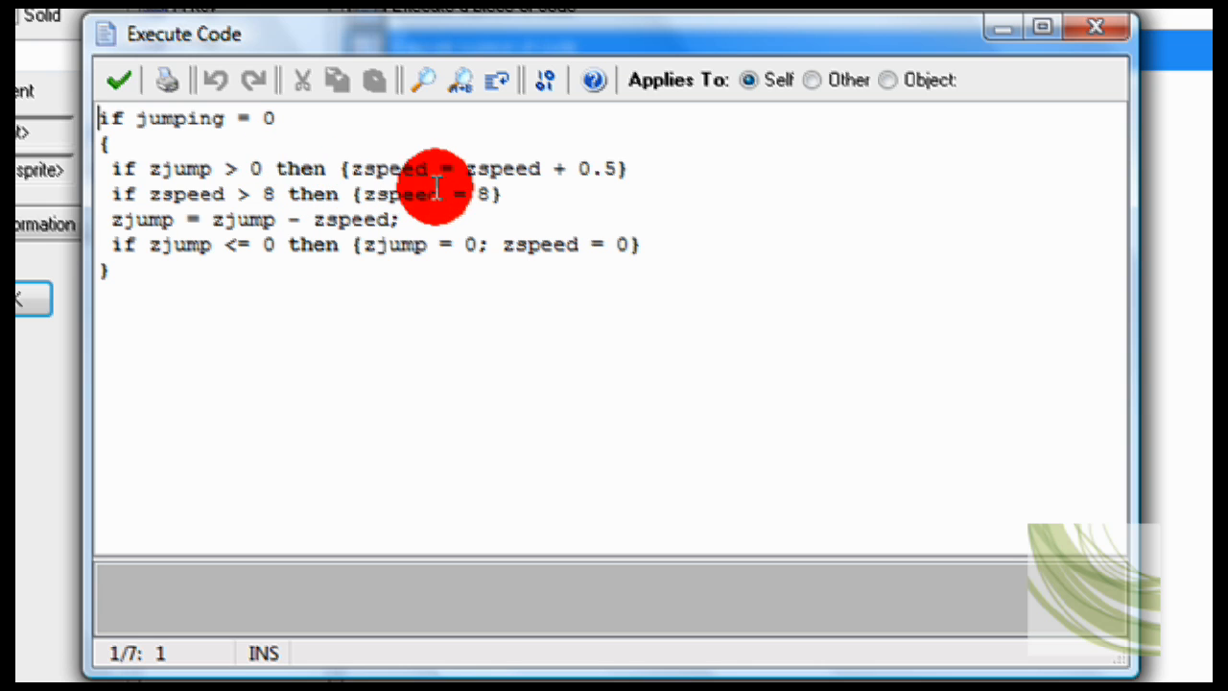
mouse_move(547, 176)
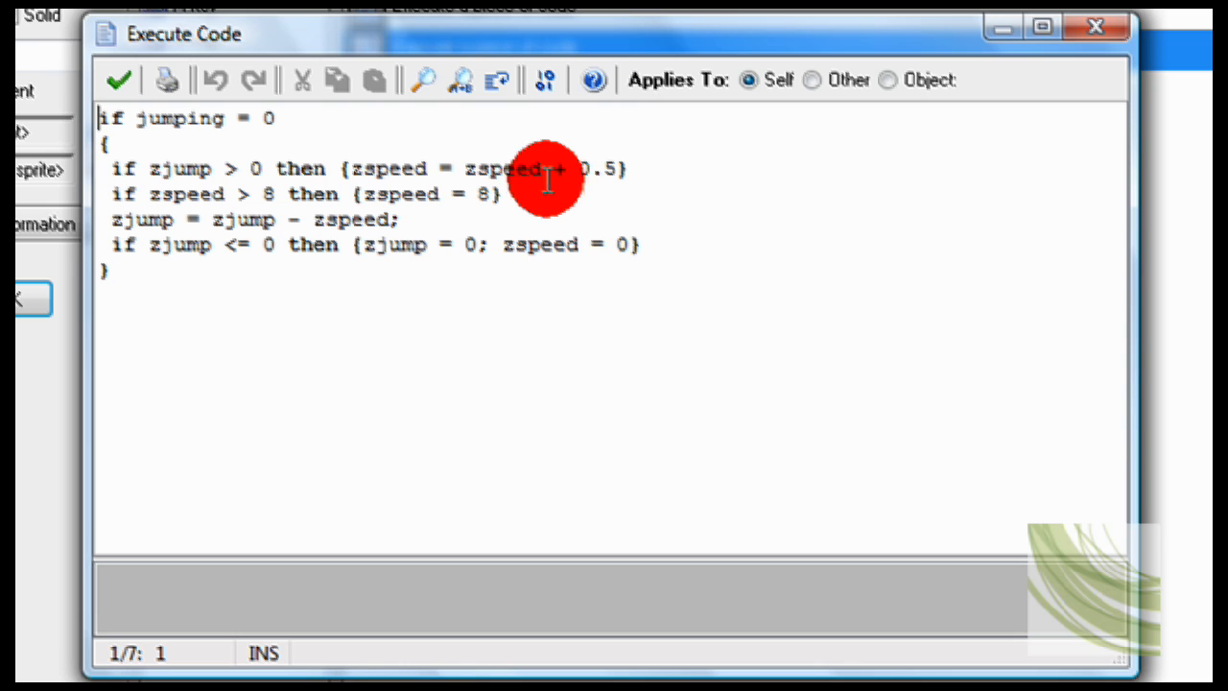
mouse_move(603, 181)
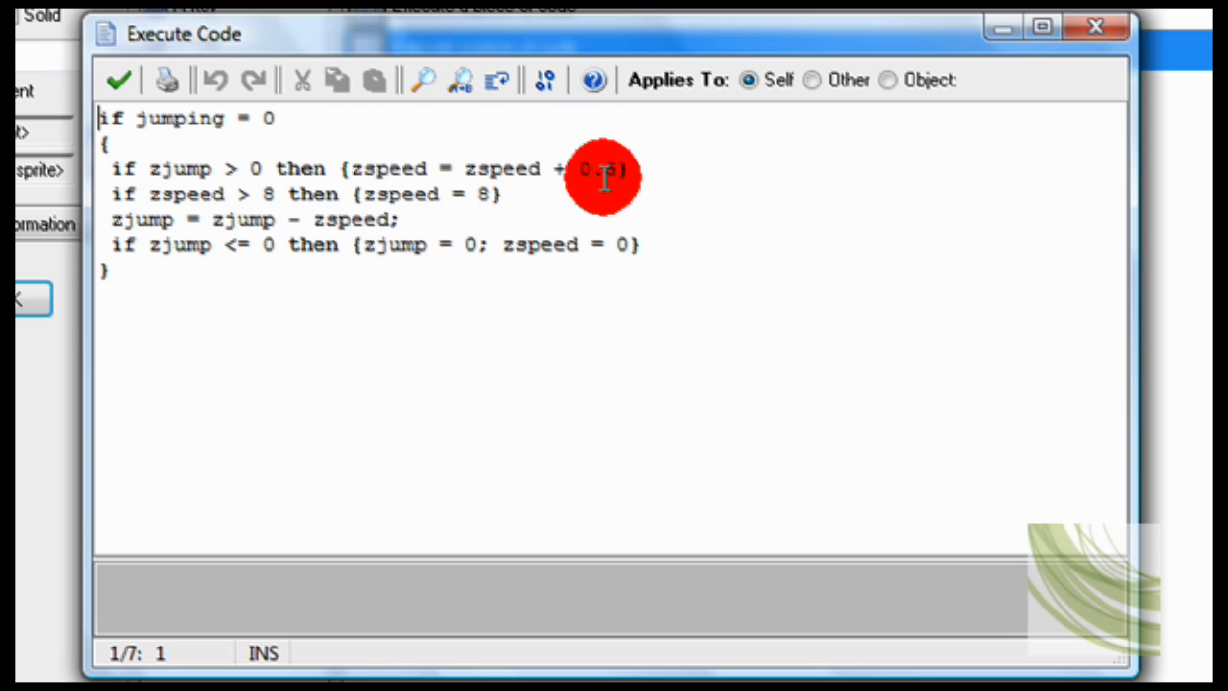
mouse_move(246, 182)
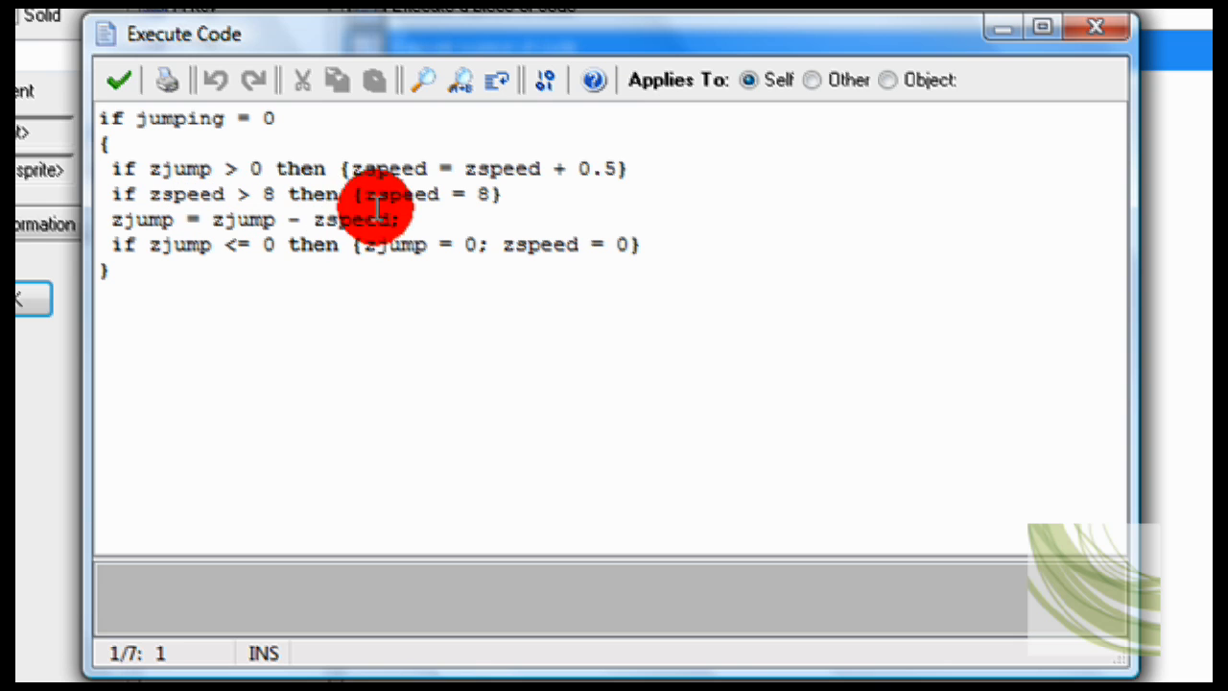
mouse_move(464, 209)
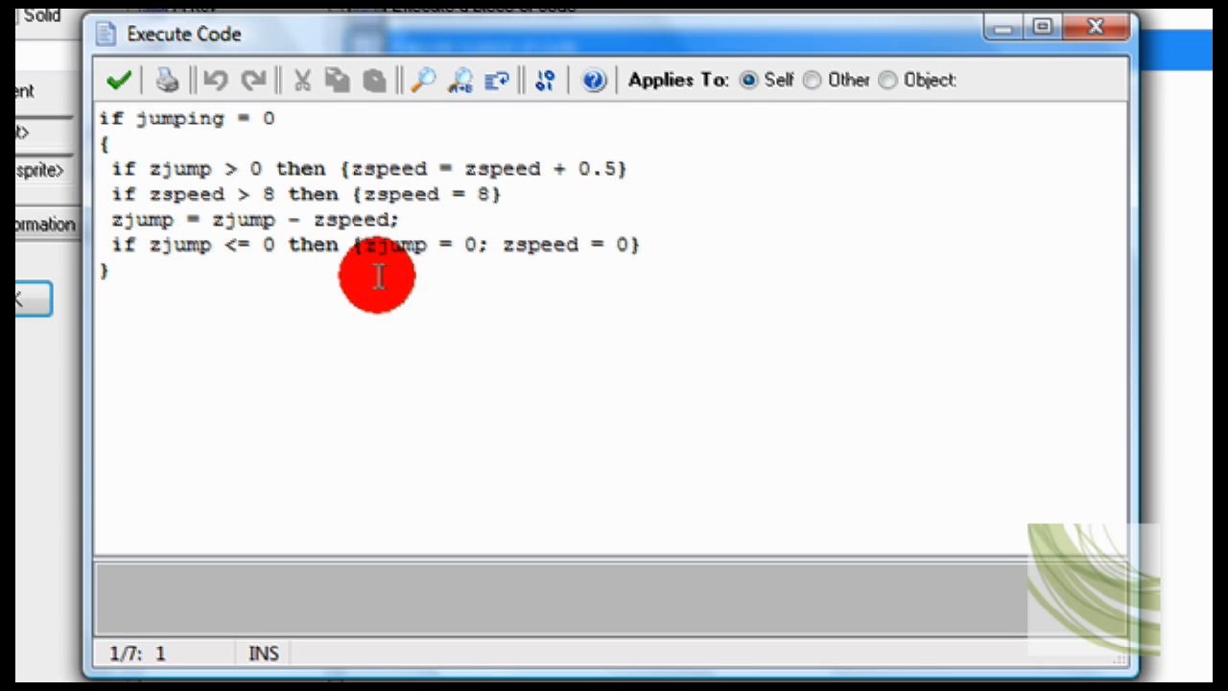
mouse_move(227, 249)
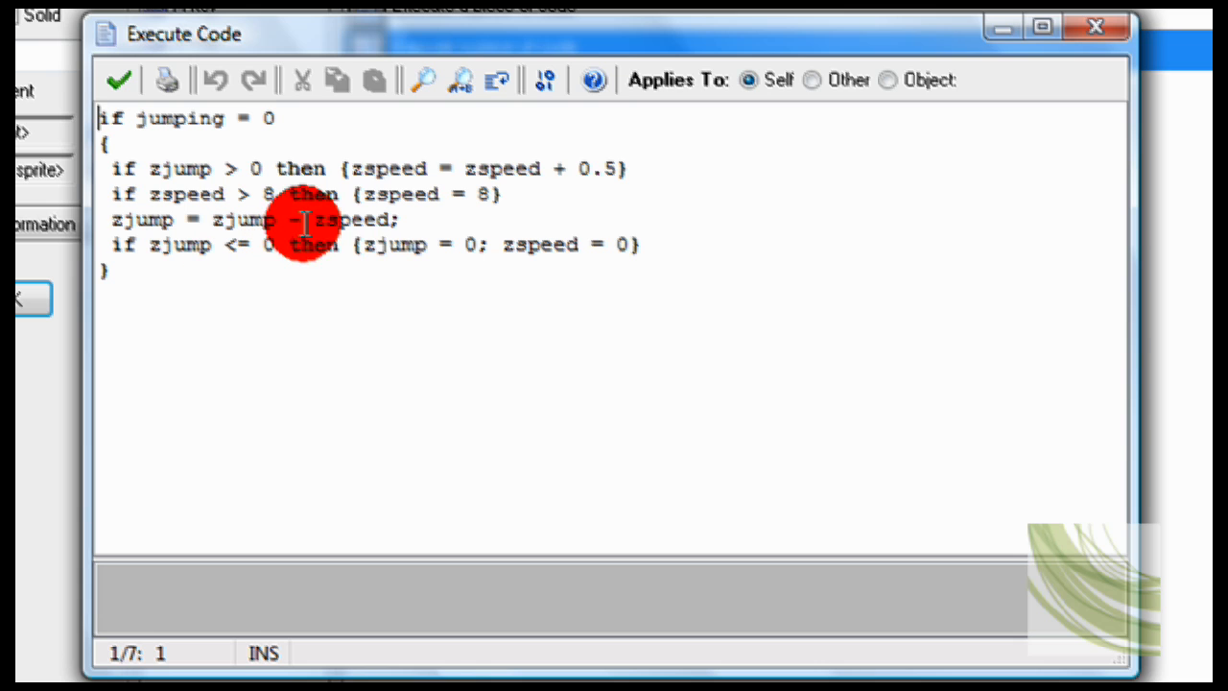
mouse_move(605, 246)
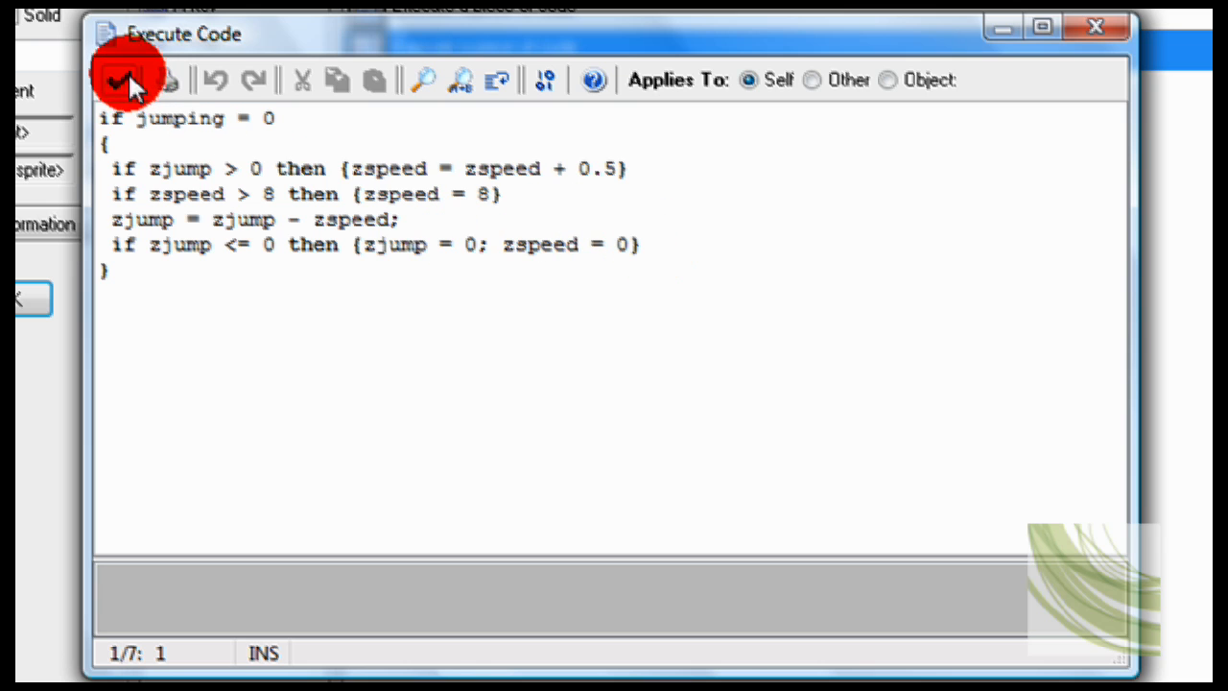
Step: Save and close the falling code that returns zjump to 0 when not jumping
click(123, 80)
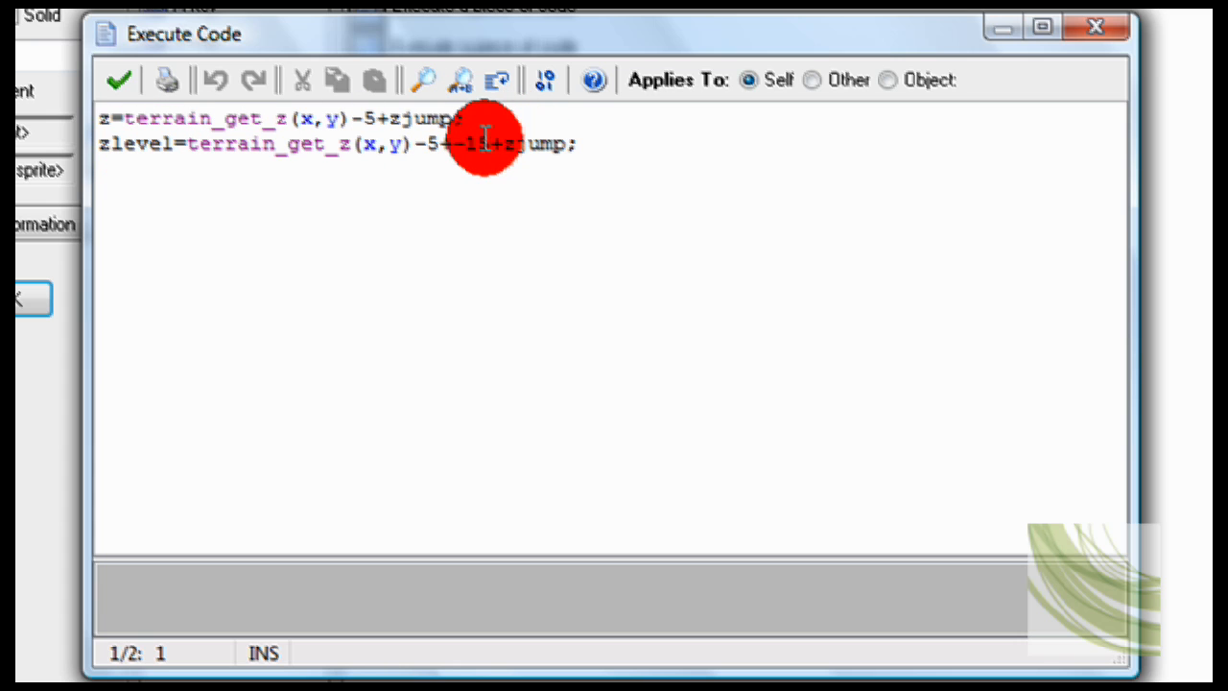
Step: Change the zlevel offset to -15, save the terrain height code, and run the game
text(5)
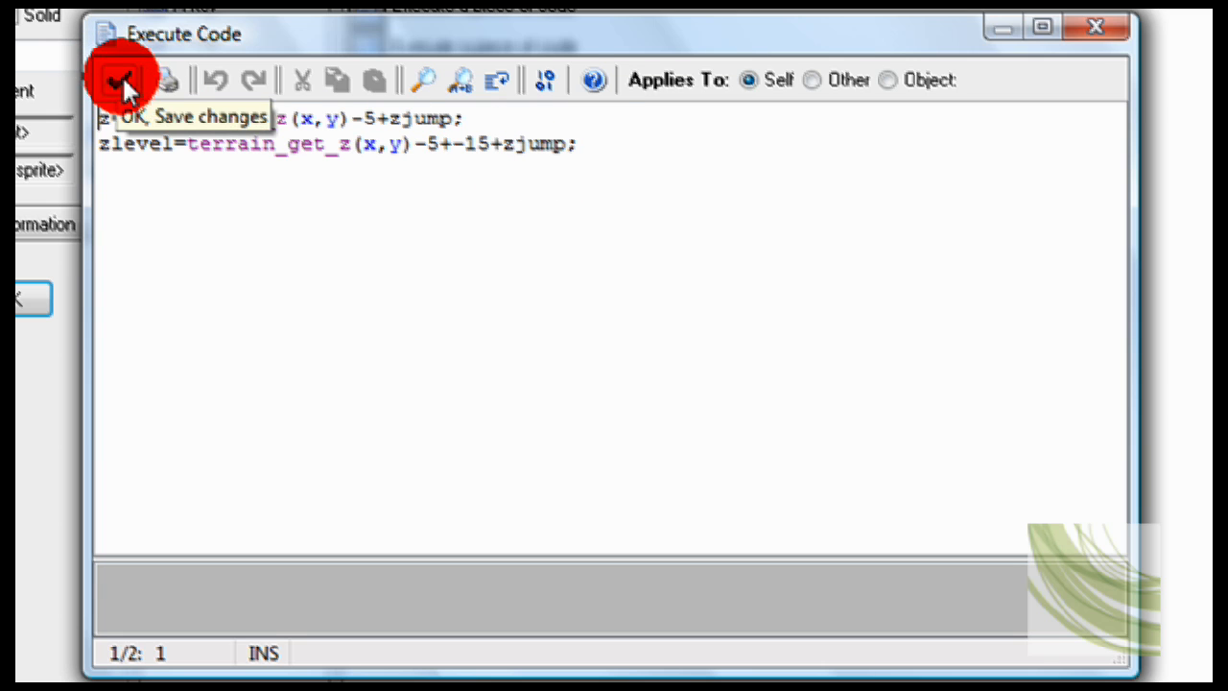
click(123, 81)
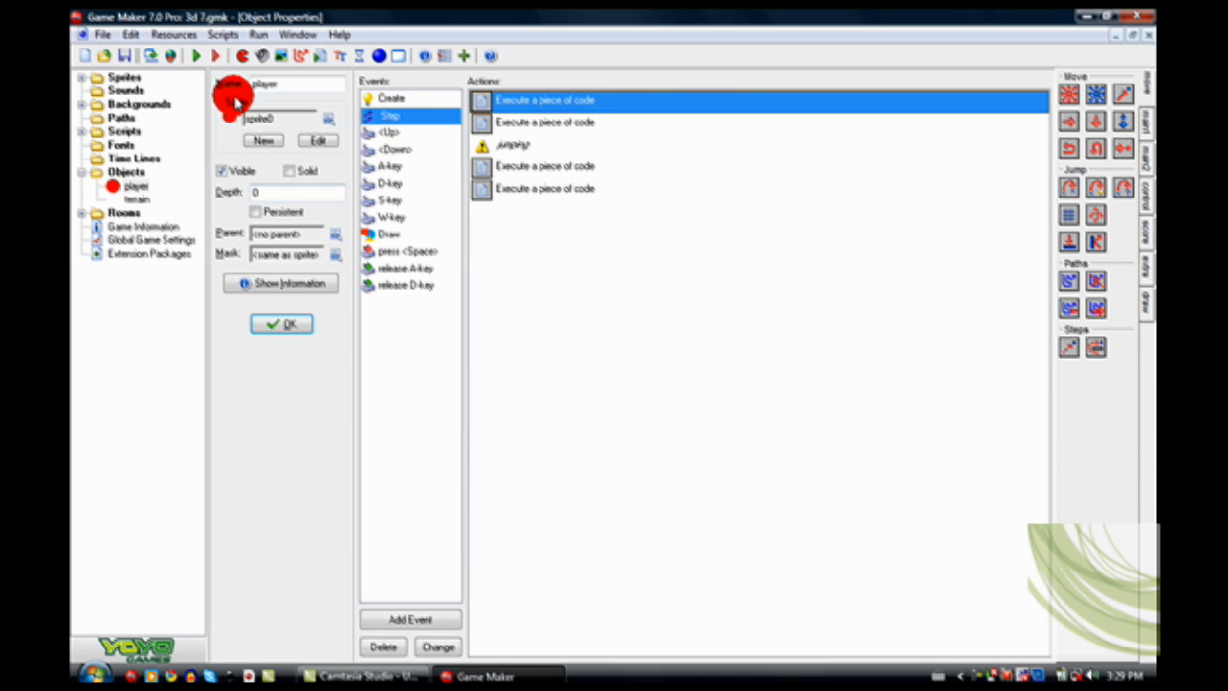
click(195, 54)
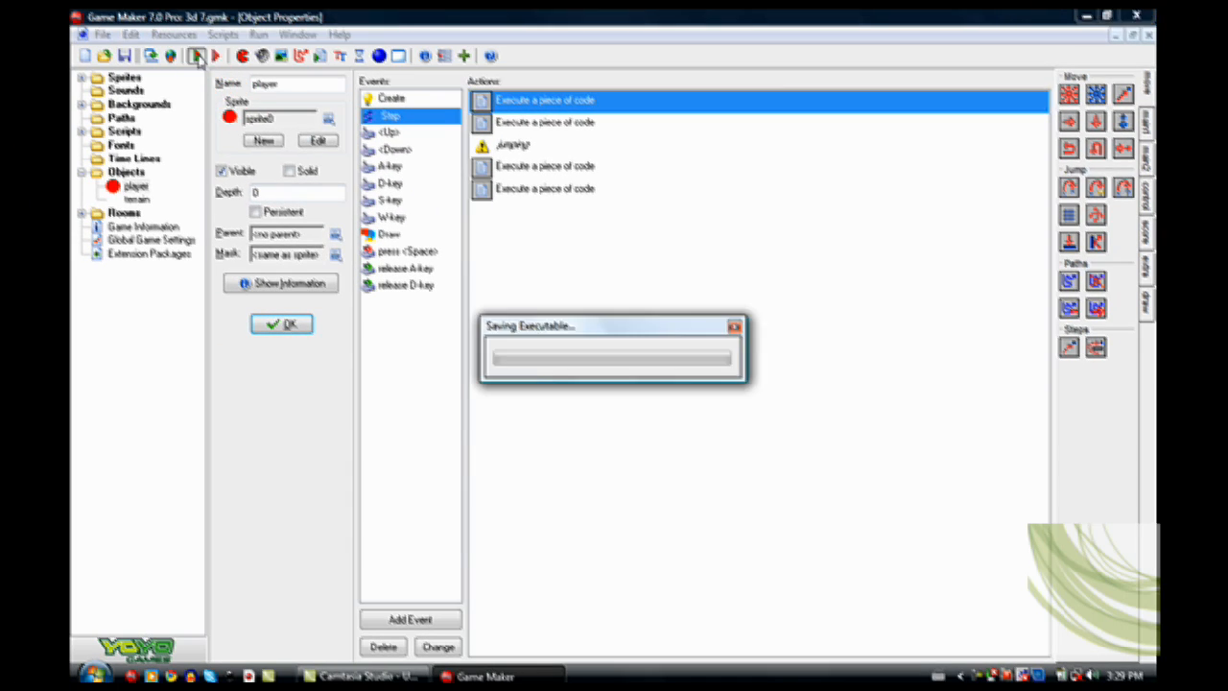